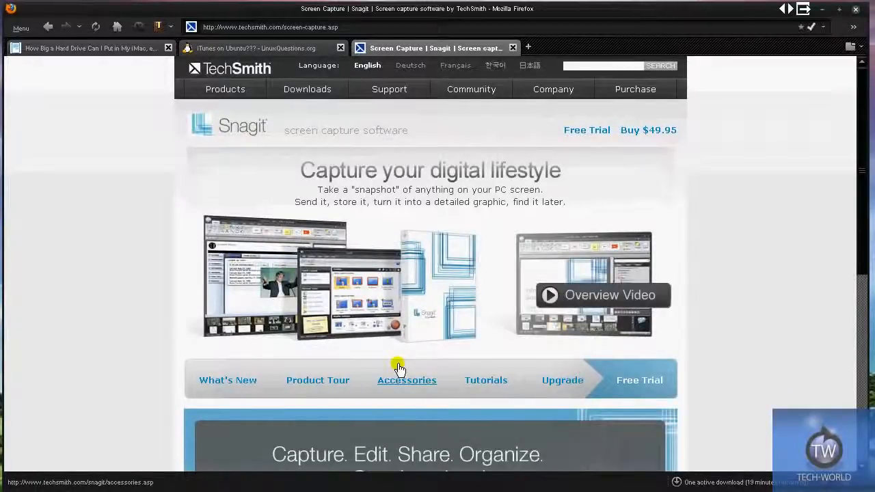
{"action": "mouse_move", "coordinate": [389, 358]}
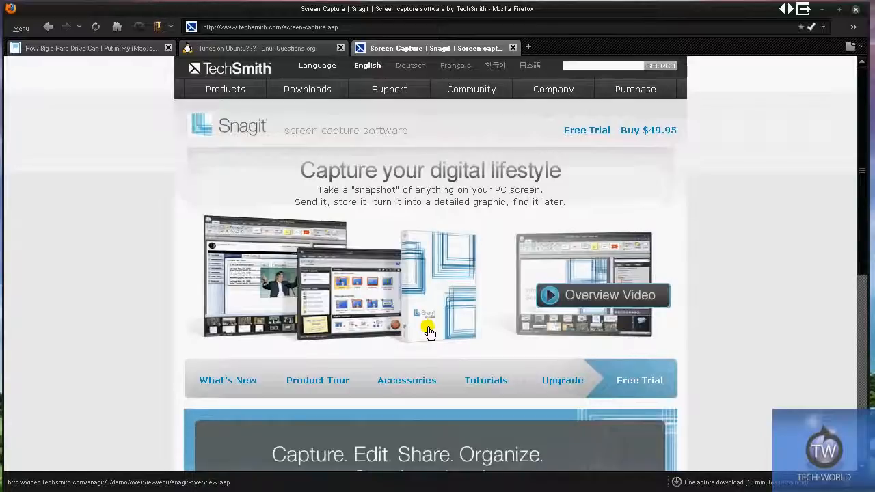
Step: Scroll down the Snagit product page and follow the 'Download Snagit Free' link to the trial page
{"action": "scroll", "scroll_direction": "down", "scroll_amount": 3}
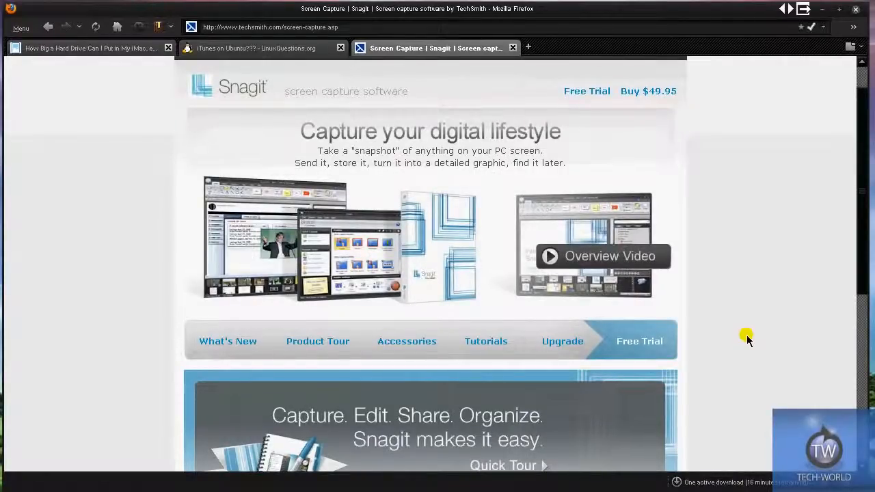
{"action": "scroll", "scroll_direction": "down", "scroll_amount": 3}
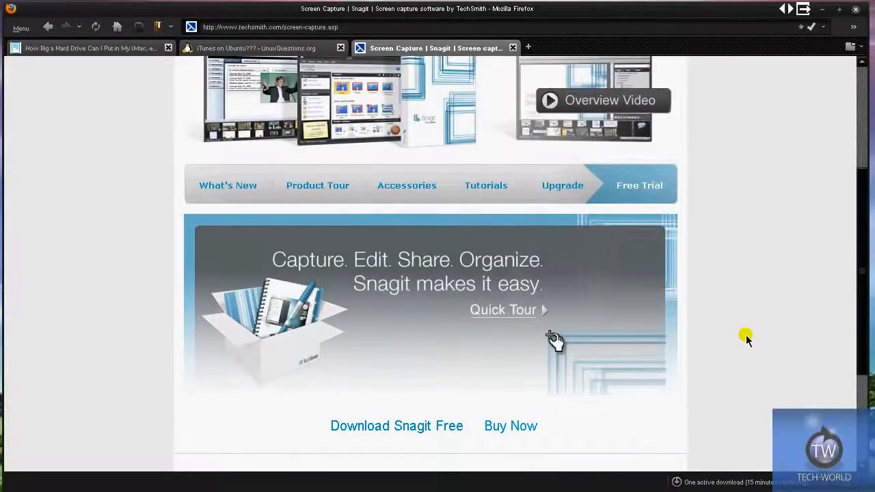
{"action": "scroll", "scroll_direction": "down", "scroll_amount": 3}
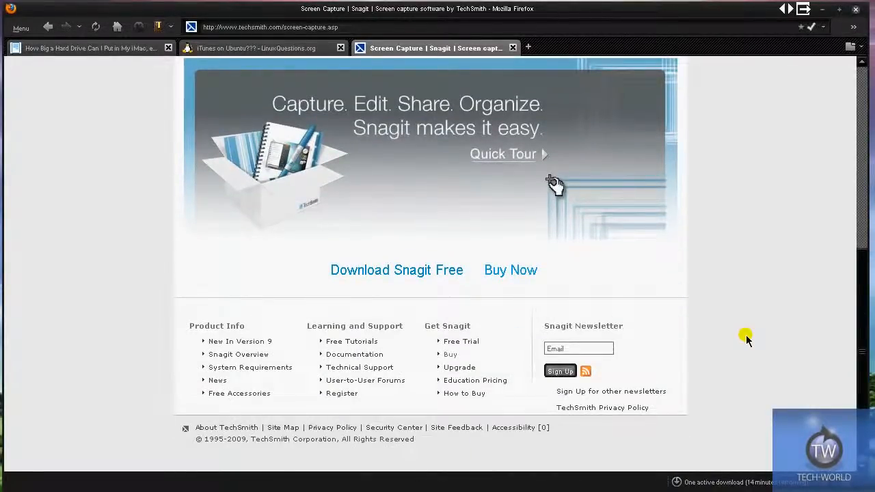
{"action": "mouse_move", "coordinate": [503, 282]}
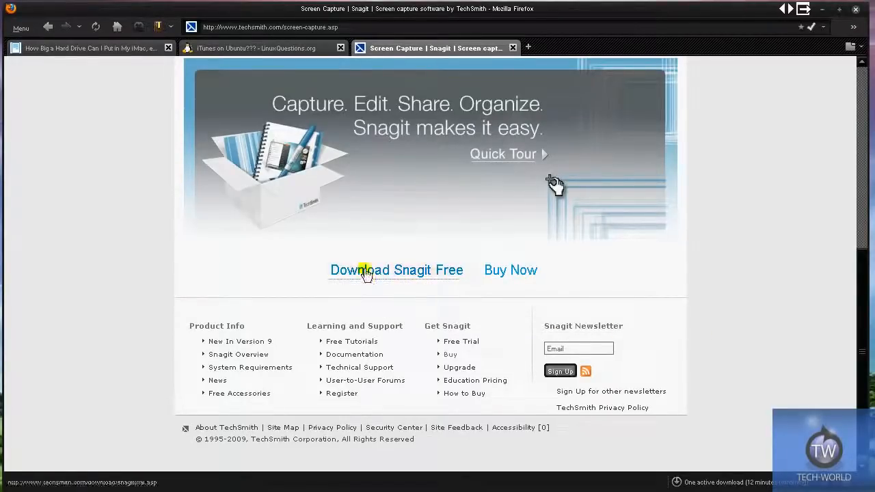
{"action": "left_click", "coordinate": [396, 270]}
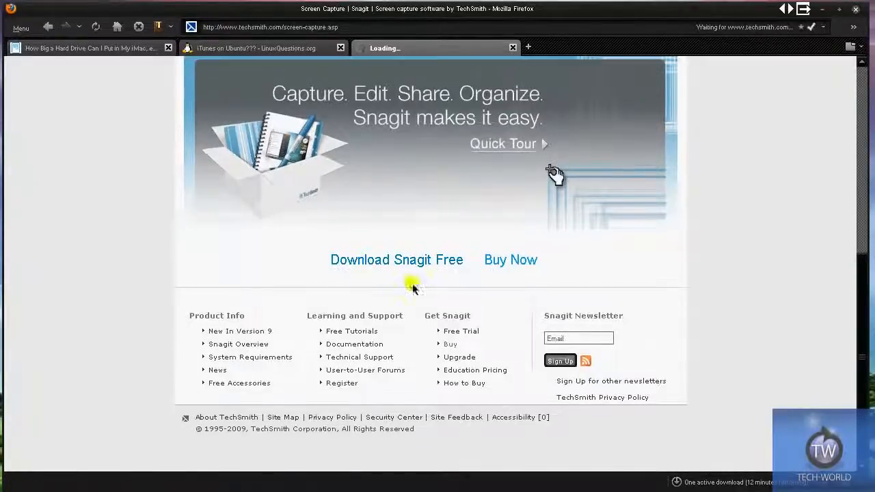
{"action": "mouse_move", "coordinate": [351, 331]}
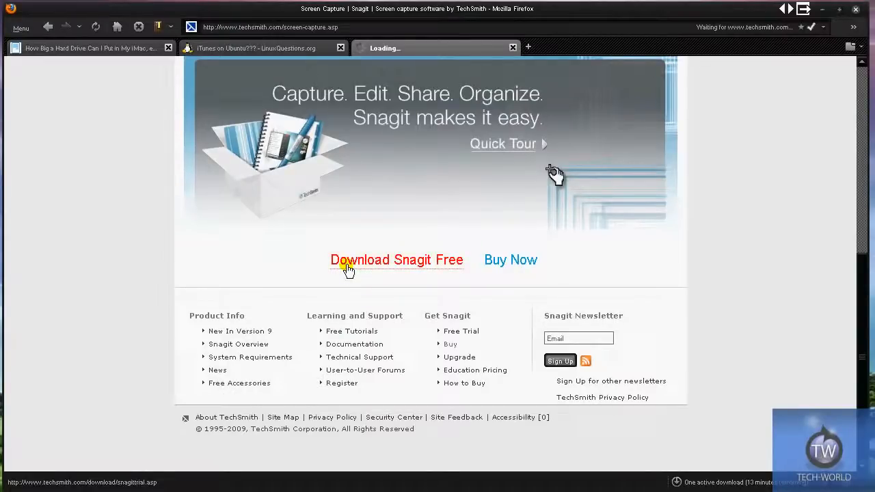
{"action": "left_click", "coordinate": [397, 260]}
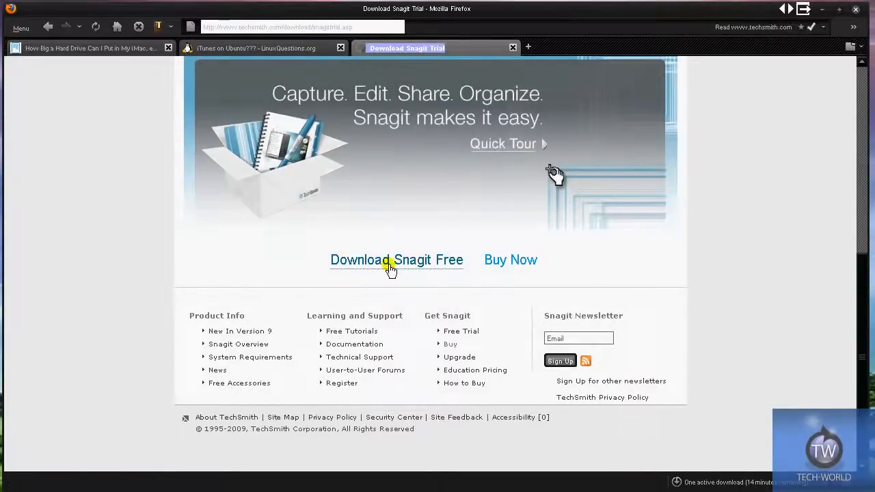
Step: View the Download Center's Snagit Trial page before returning to the product page
{"action": "left_click", "coordinate": [396, 259]}
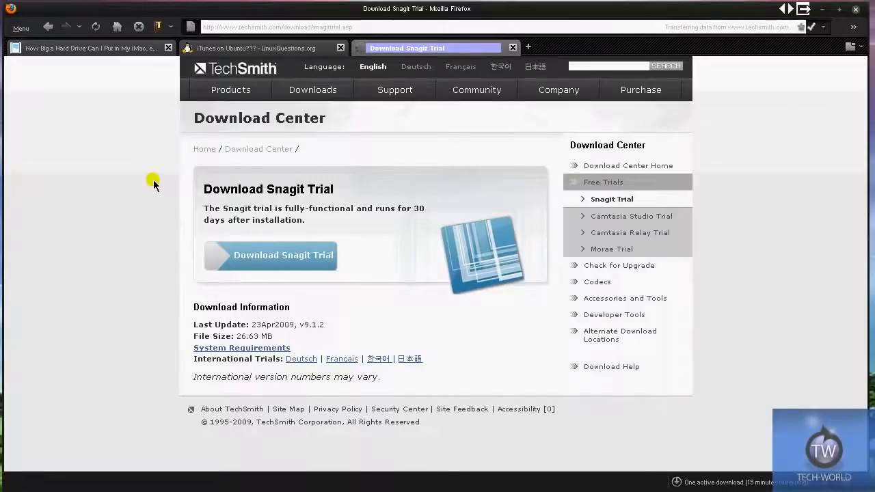
{"action": "mouse_move", "coordinate": [418, 289]}
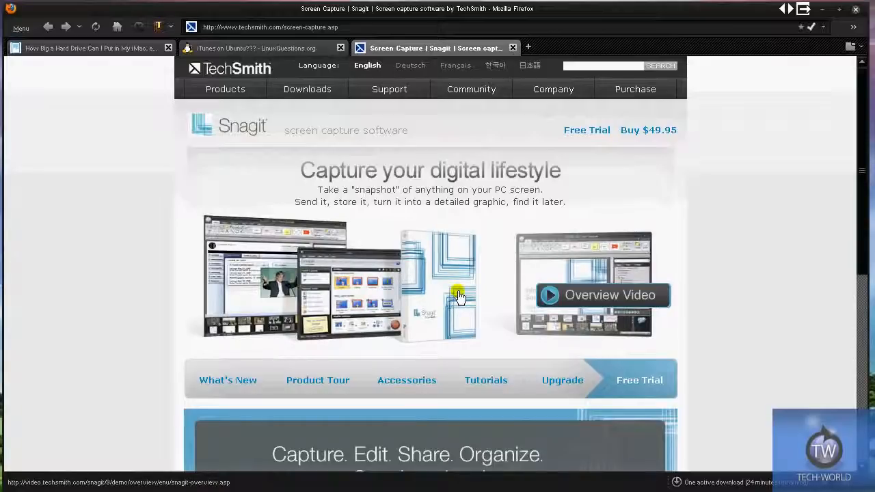
{"action": "mouse_move", "coordinate": [456, 322]}
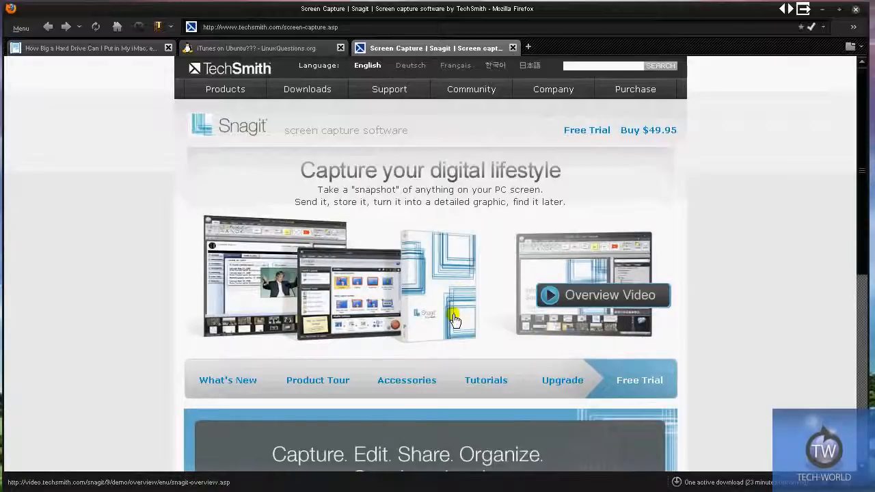
{"action": "mouse_move", "coordinate": [436, 249]}
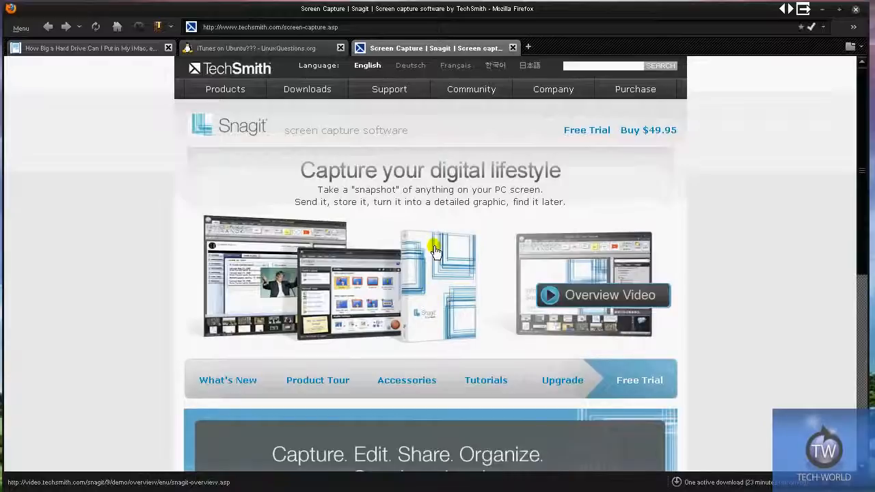
{"action": "mouse_move", "coordinate": [820, 390]}
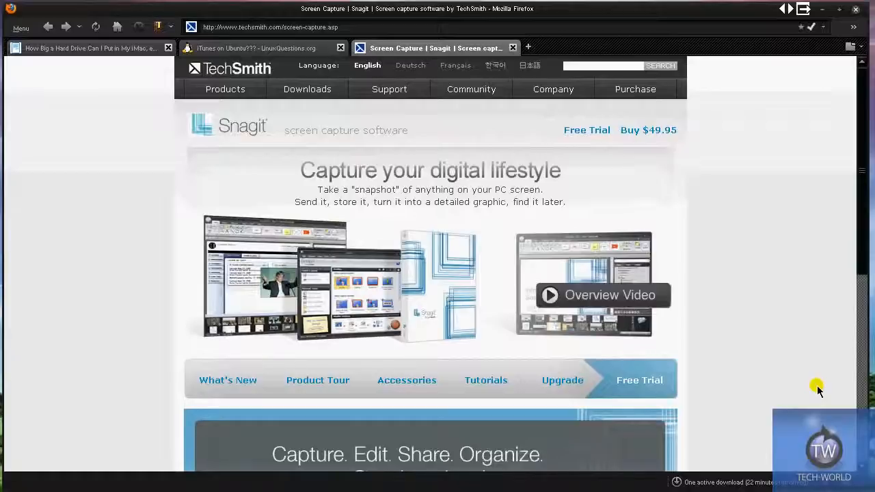
{"action": "mouse_move", "coordinate": [731, 314]}
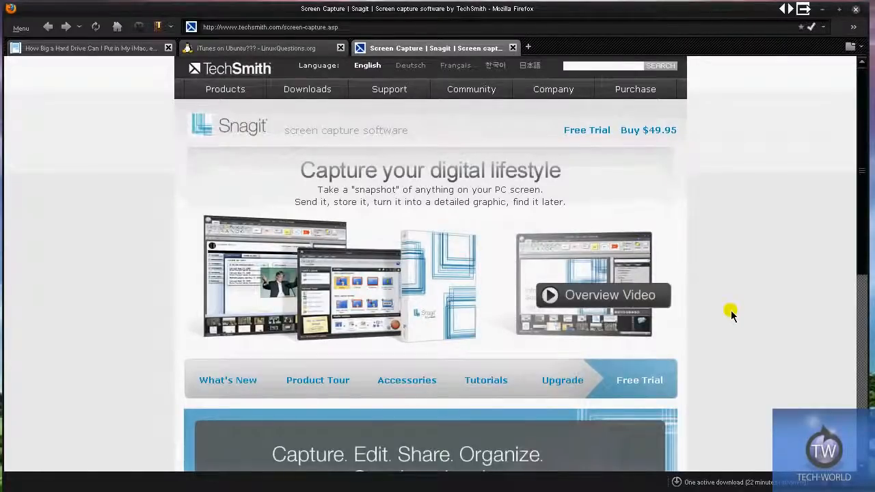
{"action": "scroll", "scroll_direction": "down", "scroll_amount": 3}
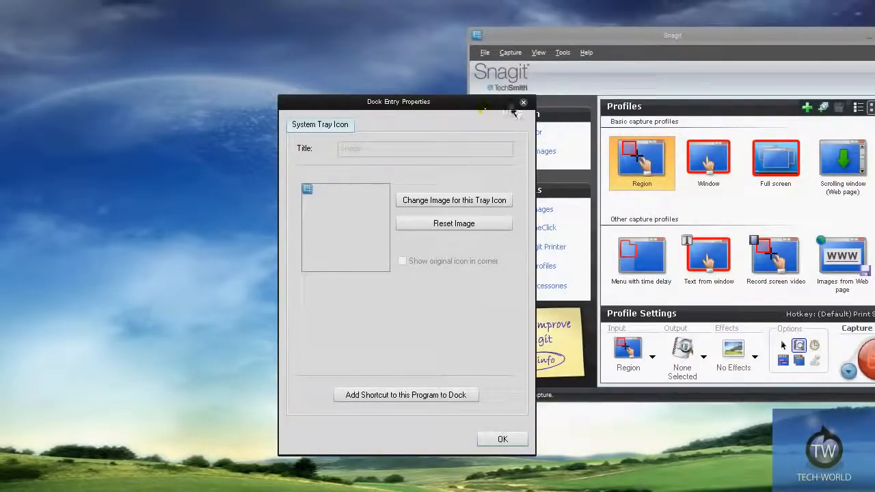
Step: Dismiss the Dock Entry Properties dialog, leaving the Snagit main window with its profiles
{"action": "left_click", "coordinate": [523, 103]}
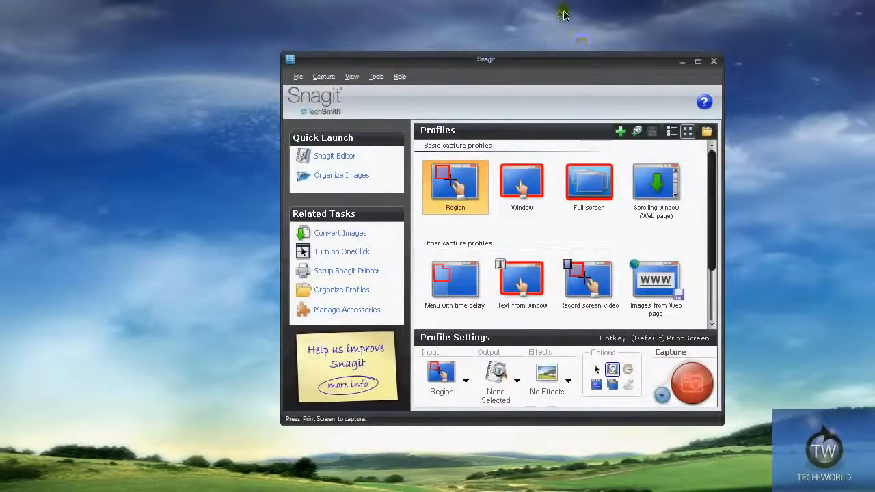
{"action": "mouse_move", "coordinate": [567, 28]}
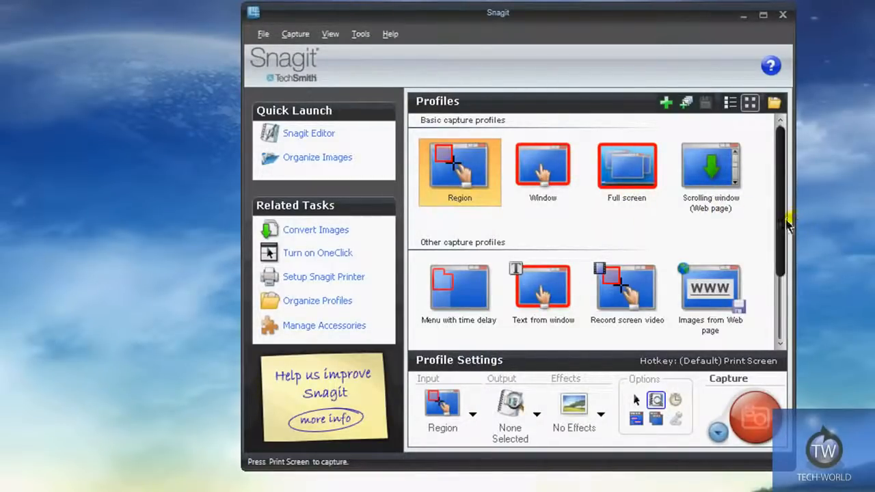
{"action": "scroll", "scroll_direction": "down", "scroll_amount": 3}
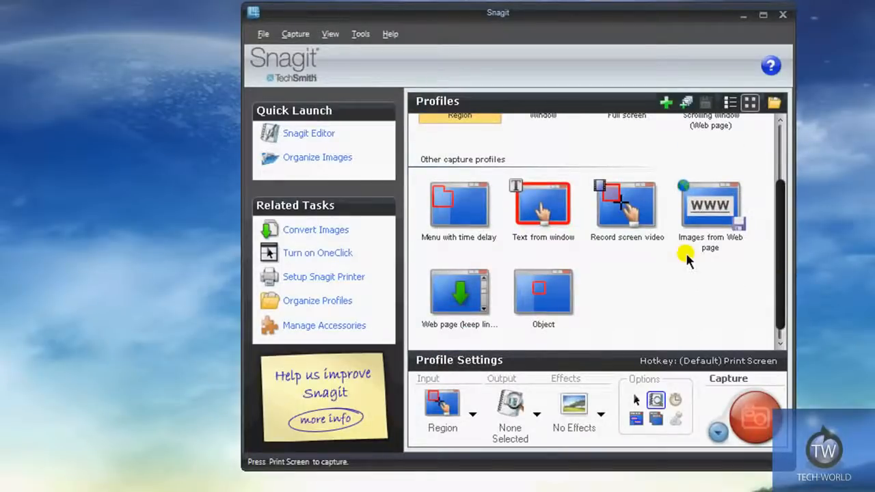
{"action": "mouse_move", "coordinate": [626, 212]}
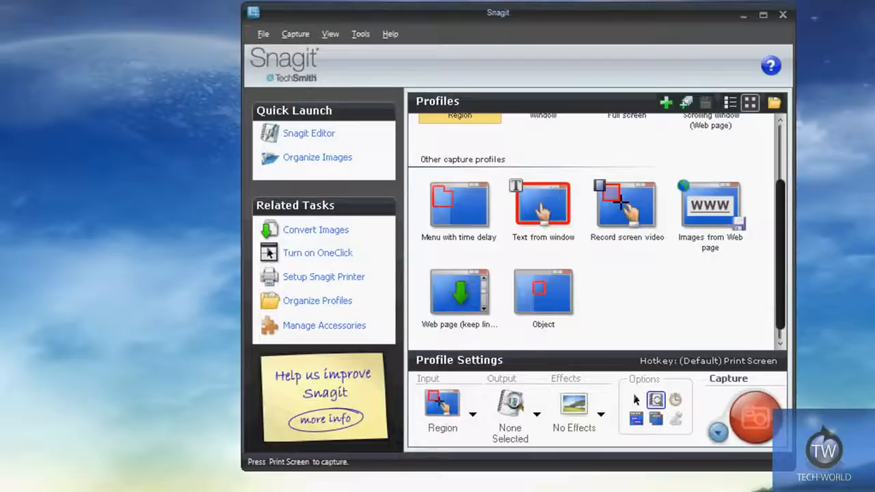
{"action": "mouse_move", "coordinate": [626, 205]}
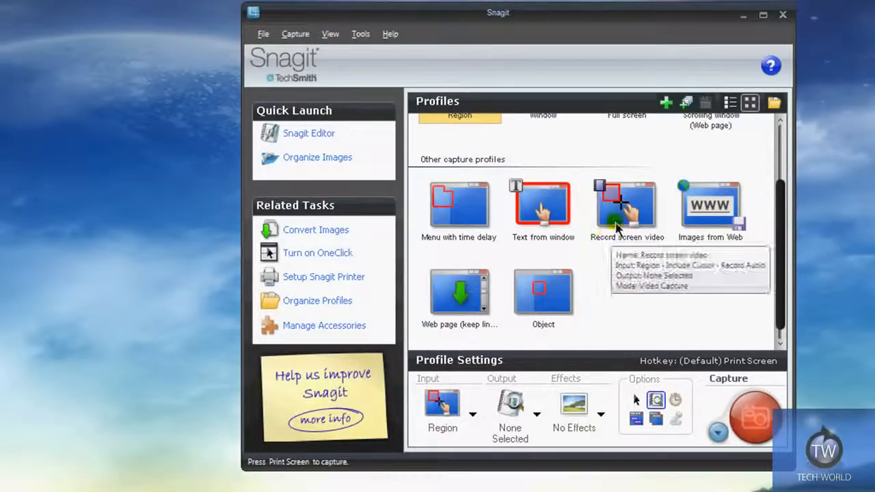
{"action": "mouse_move", "coordinate": [648, 220]}
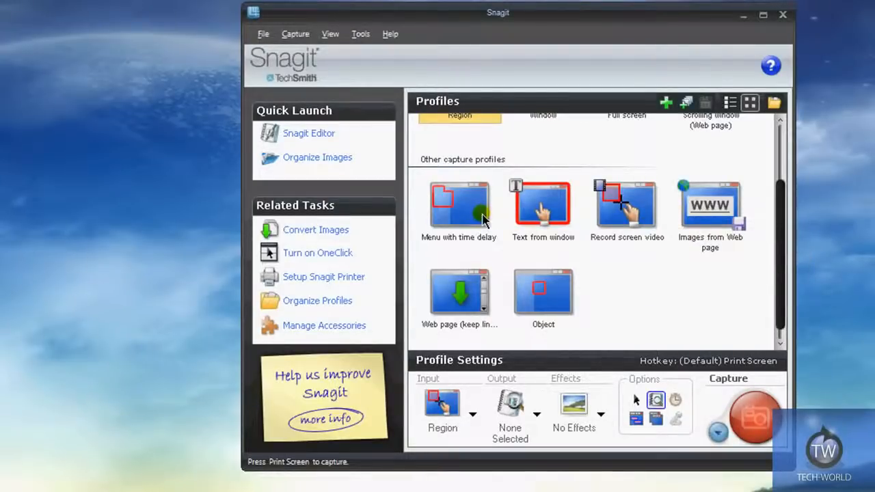
{"action": "mouse_move", "coordinate": [505, 311]}
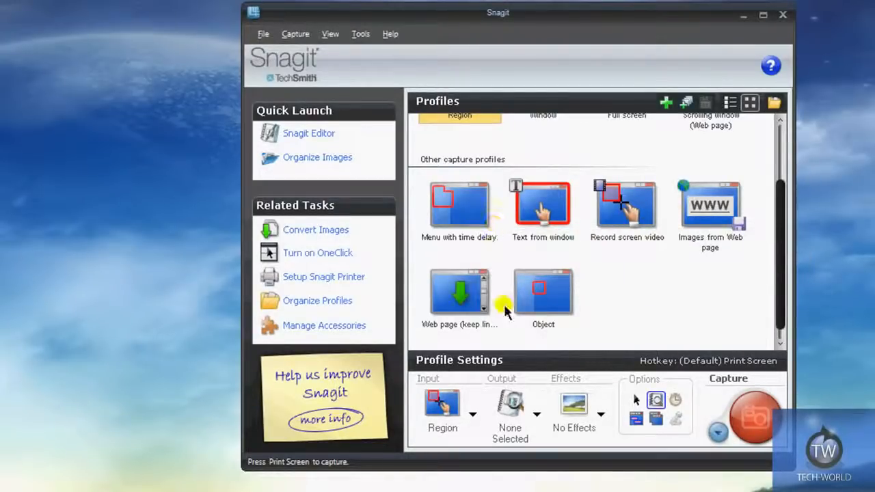
{"action": "mouse_move", "coordinate": [560, 293]}
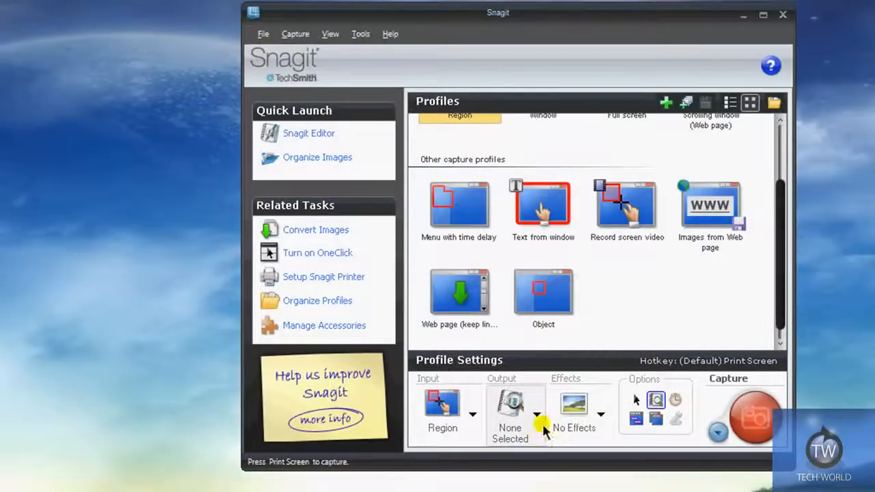
Step: Review the capture output destinations and the Add Effects choices in Profile Settings
{"action": "left_click", "coordinate": [535, 415]}
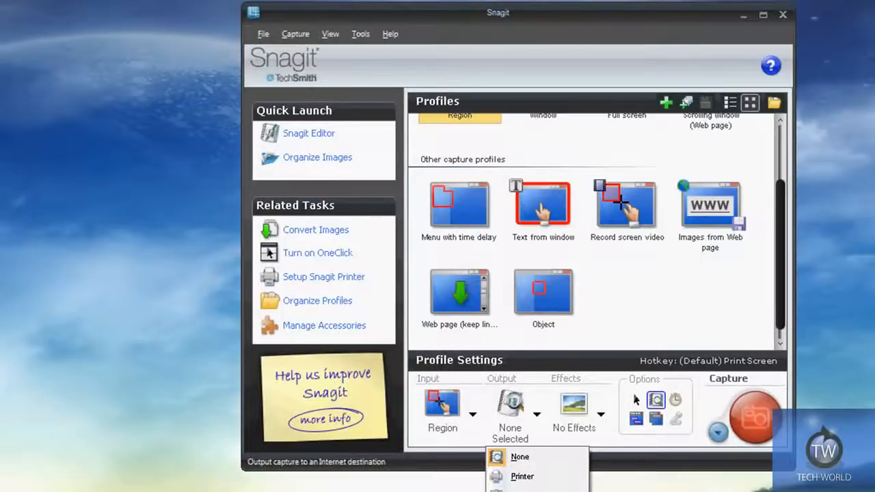
{"action": "mouse_move", "coordinate": [519, 456]}
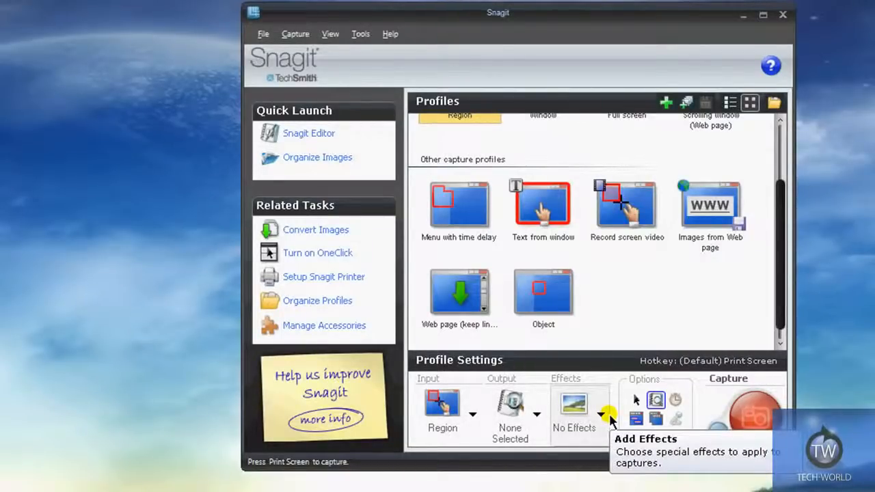
{"action": "left_click", "coordinate": [602, 415]}
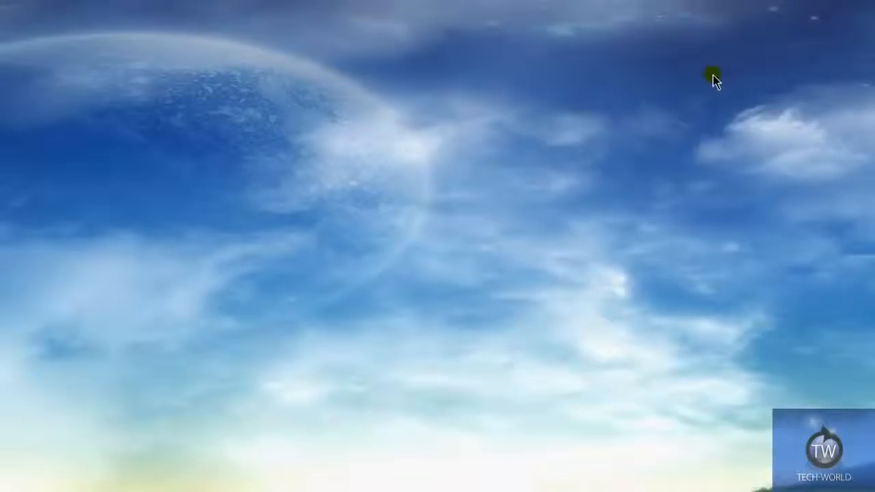
{"action": "mouse_move", "coordinate": [737, 82]}
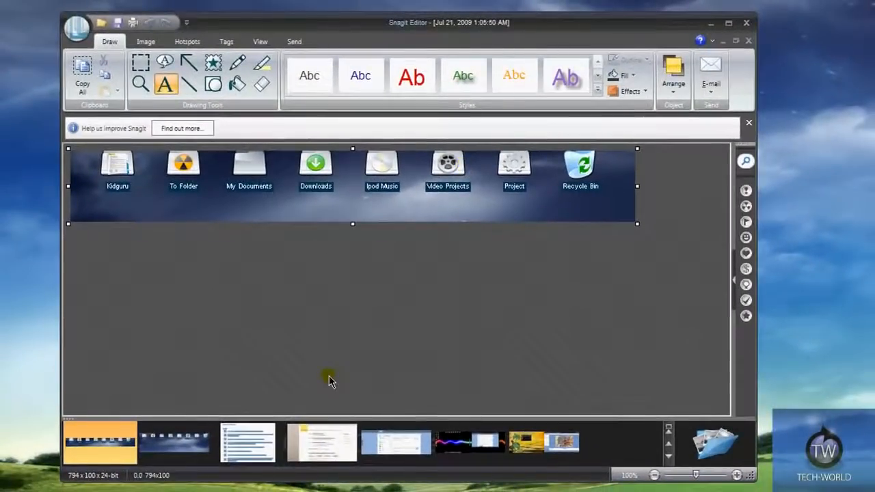
{"action": "left_click", "coordinate": [175, 440]}
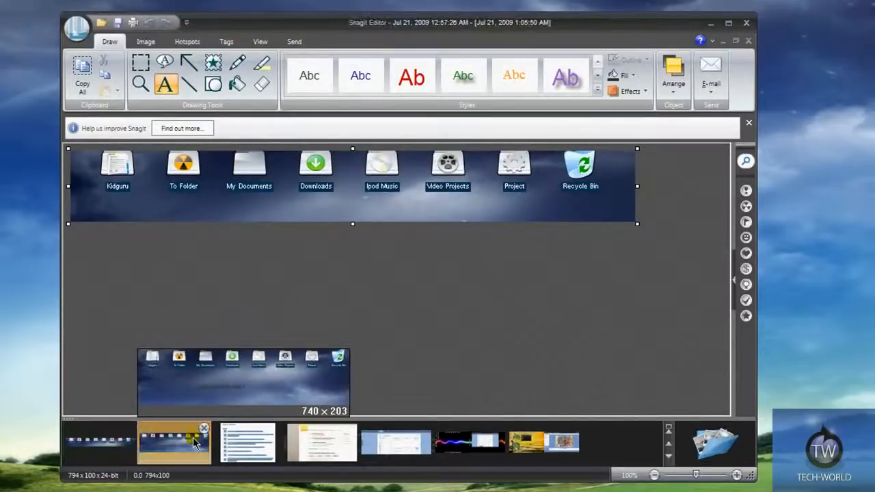
{"action": "left_click", "coordinate": [249, 440]}
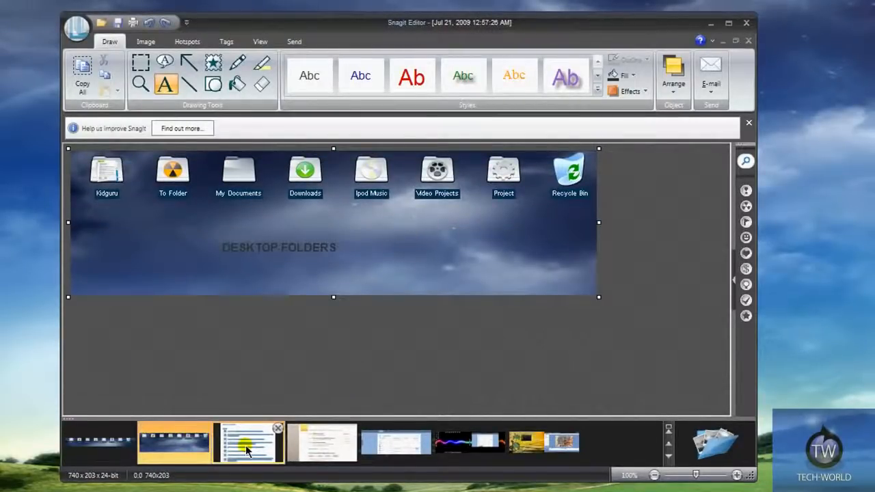
{"action": "left_click", "coordinate": [321, 440]}
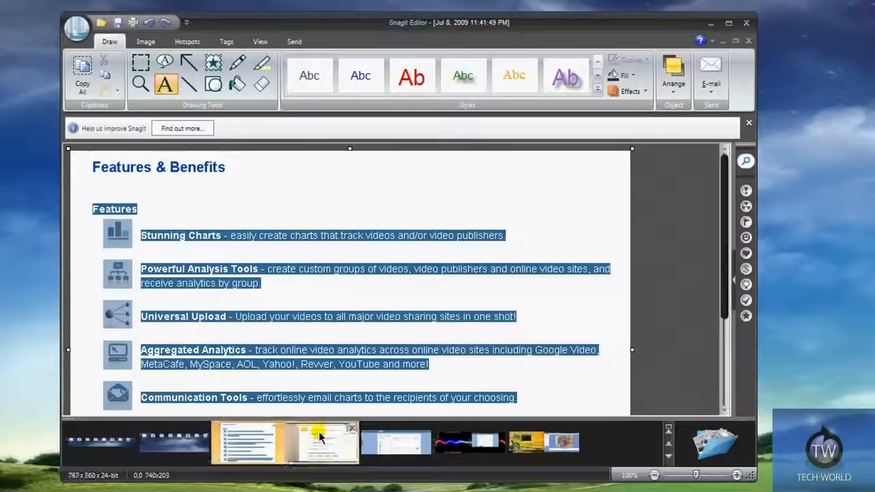
{"action": "left_click", "coordinate": [321, 442]}
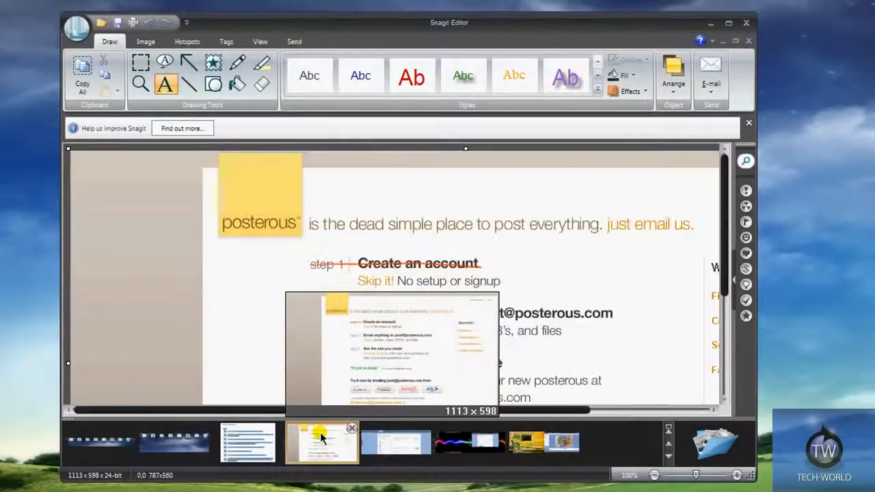
{"action": "left_click", "coordinate": [470, 443]}
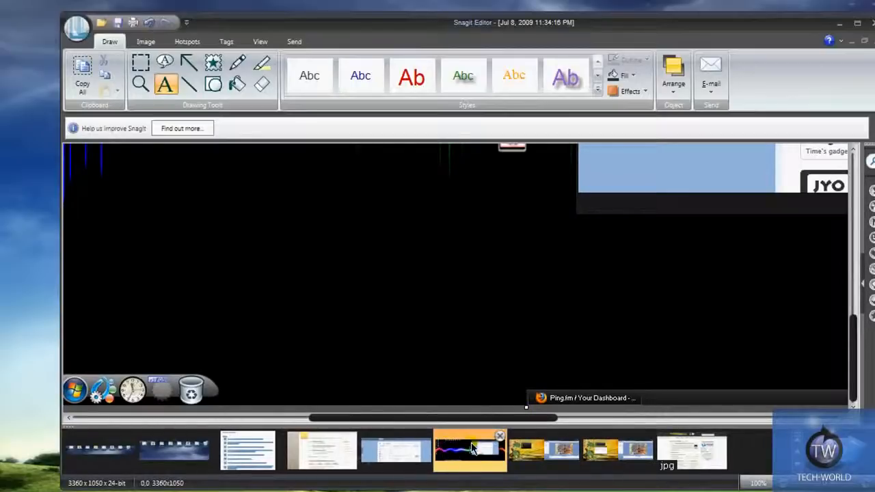
{"action": "left_click", "coordinate": [544, 448]}
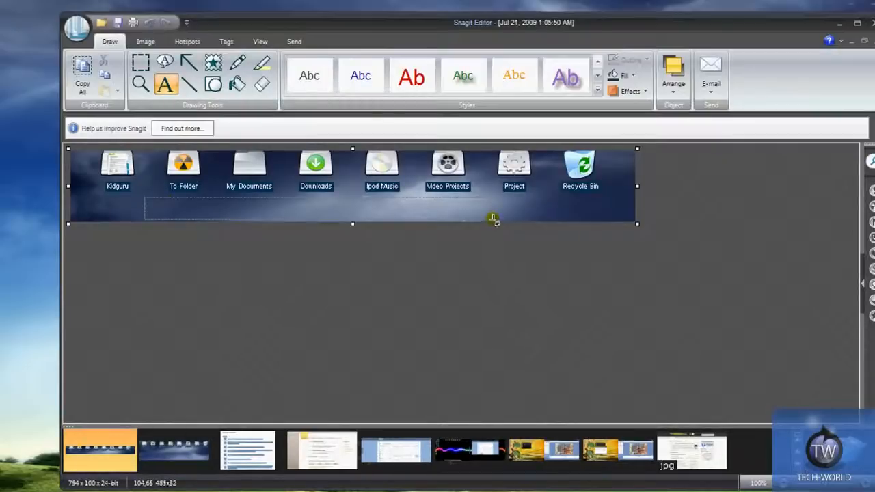
Step: Add a DESKTOP! caption in a text box under the folder icons
{"action": "type", "text": "DESKTOP!"}
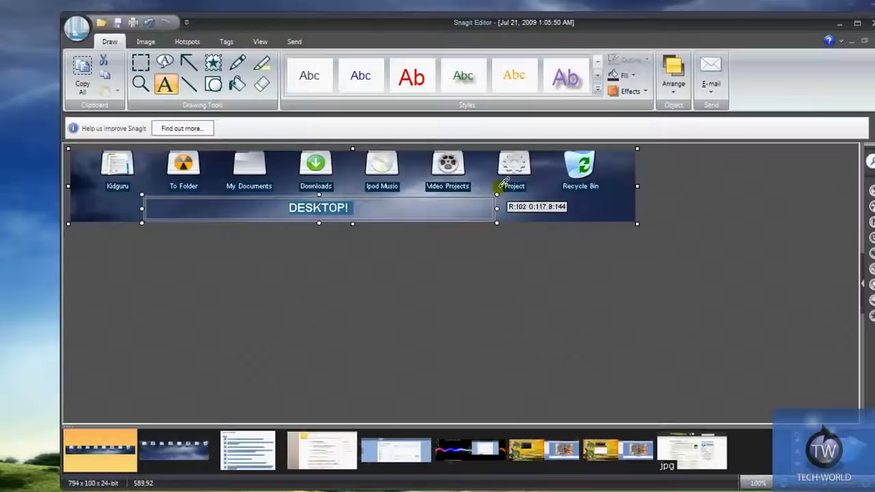
{"action": "left_click", "coordinate": [361, 75]}
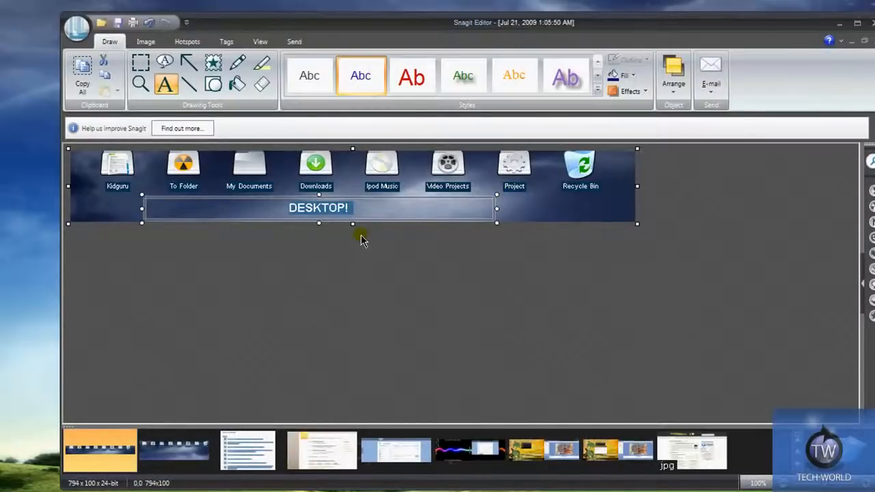
{"action": "mouse_move", "coordinate": [381, 185]}
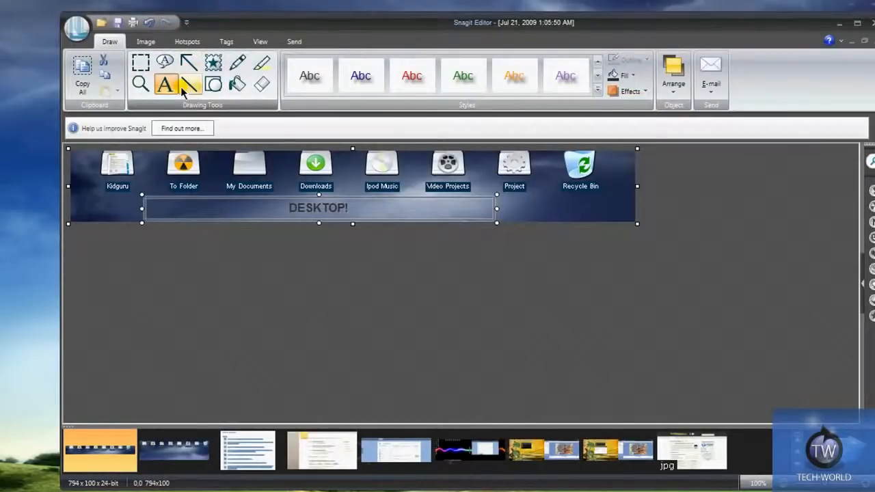
{"action": "left_click", "coordinate": [189, 63]}
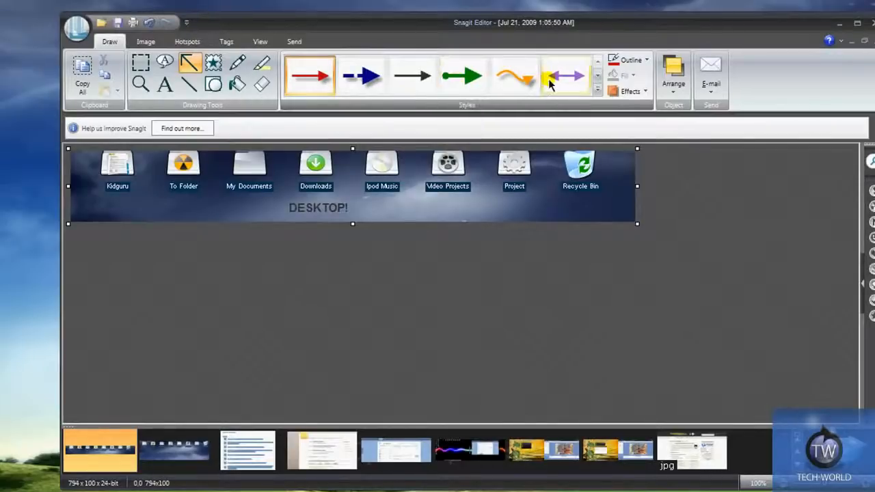
Step: Draw a plain black arrow from the Ipod Music icon down to the DESKTOP! caption
{"action": "left_click", "coordinate": [412, 75]}
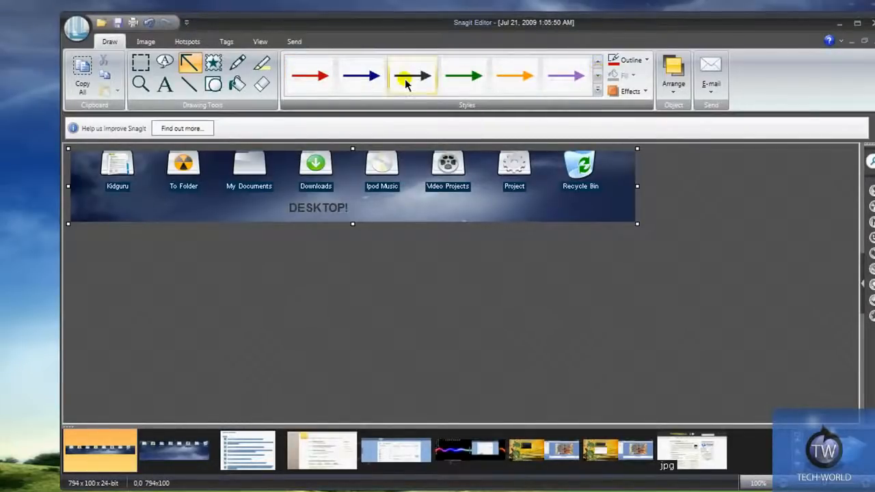
{"action": "left_click", "coordinate": [413, 75]}
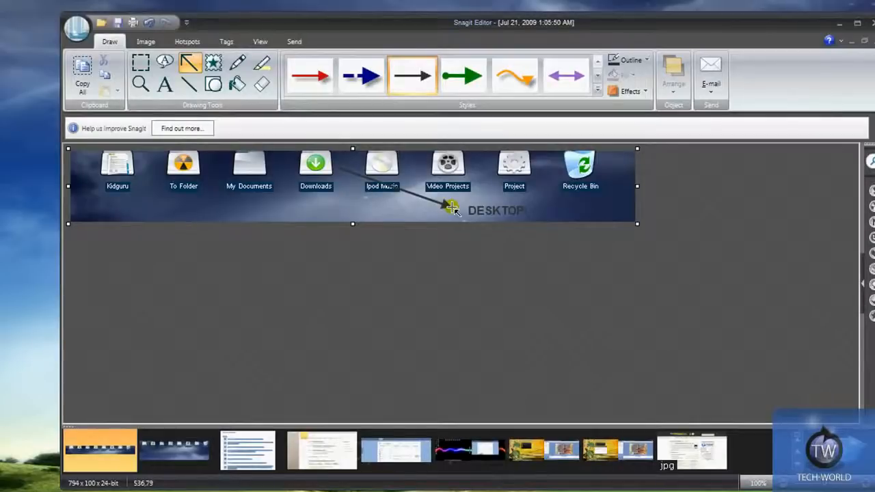
{"action": "left_click_drag", "start_coordinate": [336, 167], "coordinate": [454, 207]}
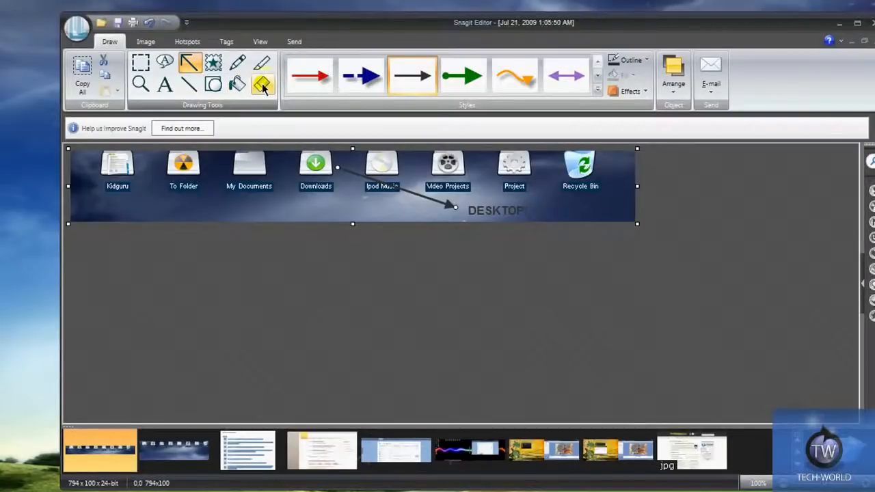
{"action": "mouse_move", "coordinate": [262, 65]}
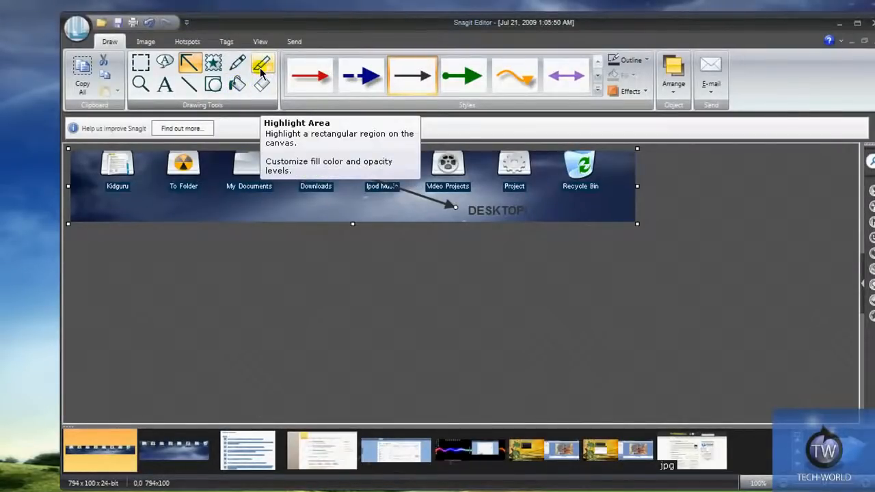
Step: Select the Highlight Area tool to mark the My Documents label in yellow
{"action": "left_click", "coordinate": [262, 63]}
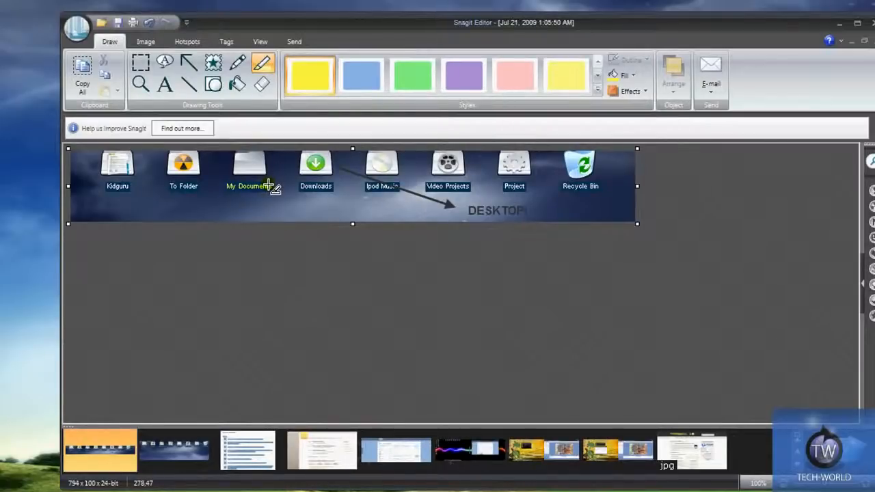
{"action": "mouse_move", "coordinate": [280, 180]}
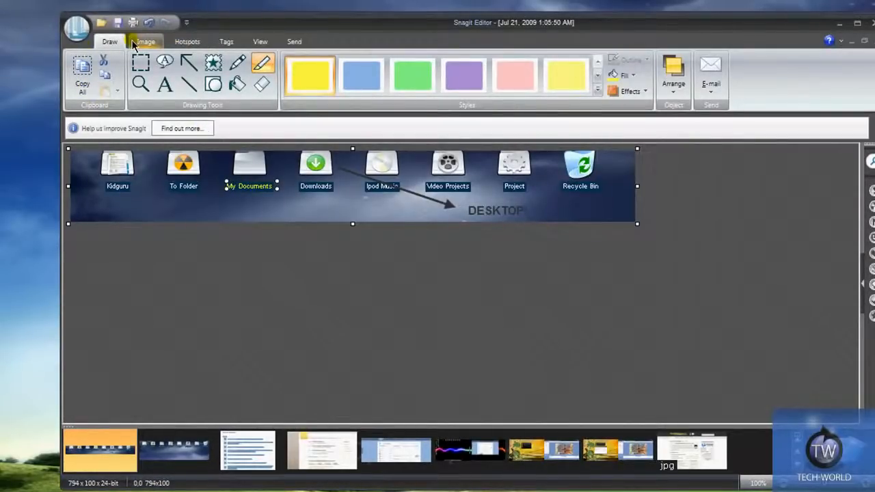
Step: Preview torn-edge, outlined and zigzag image styles on the capture, then revert to plain edges
{"action": "left_click", "coordinate": [145, 41]}
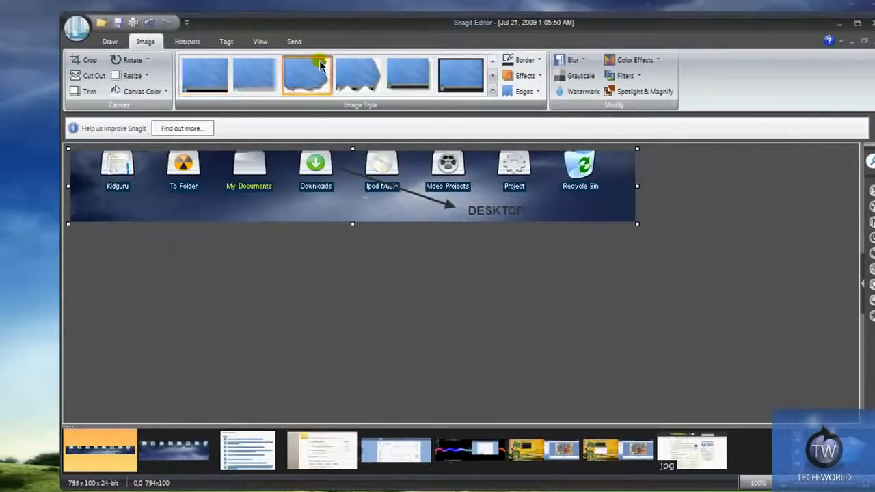
{"action": "left_click", "coordinate": [460, 75]}
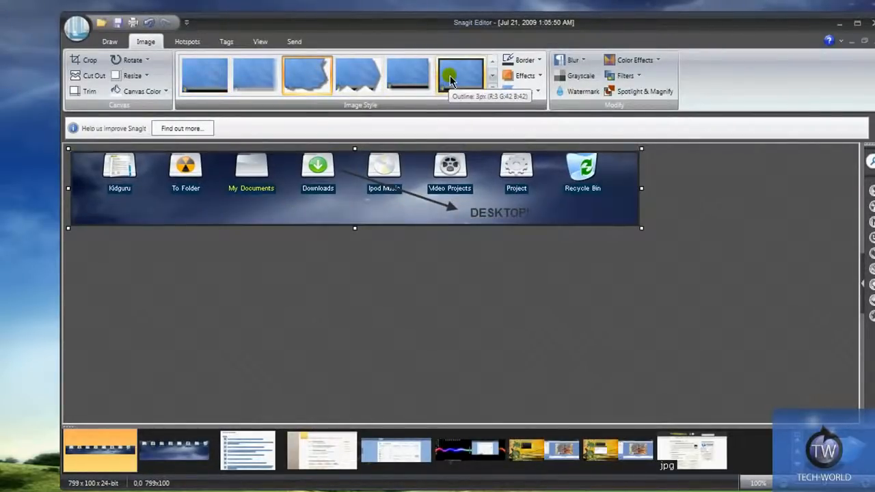
{"action": "left_click", "coordinate": [407, 74]}
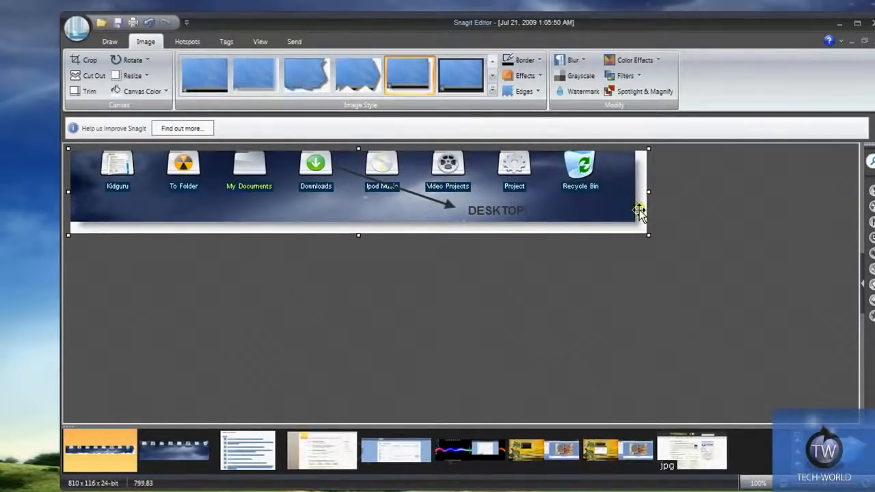
{"action": "left_click", "coordinate": [356, 74]}
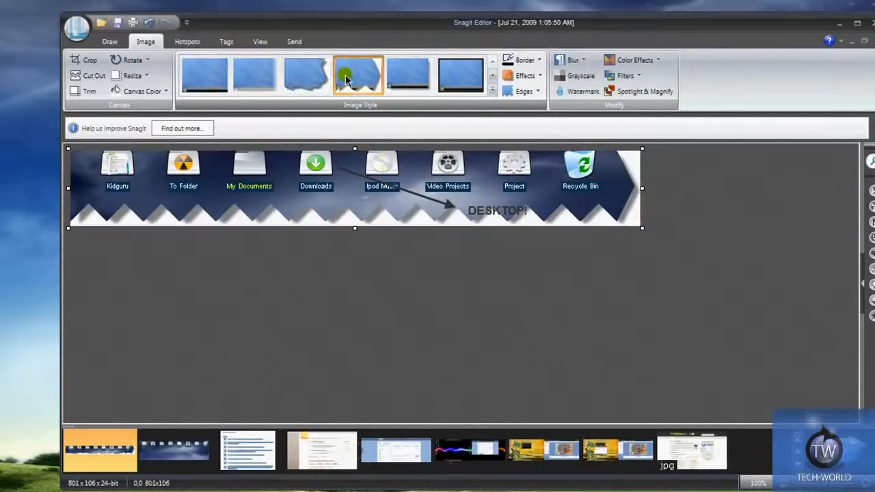
{"action": "left_click", "coordinate": [254, 74]}
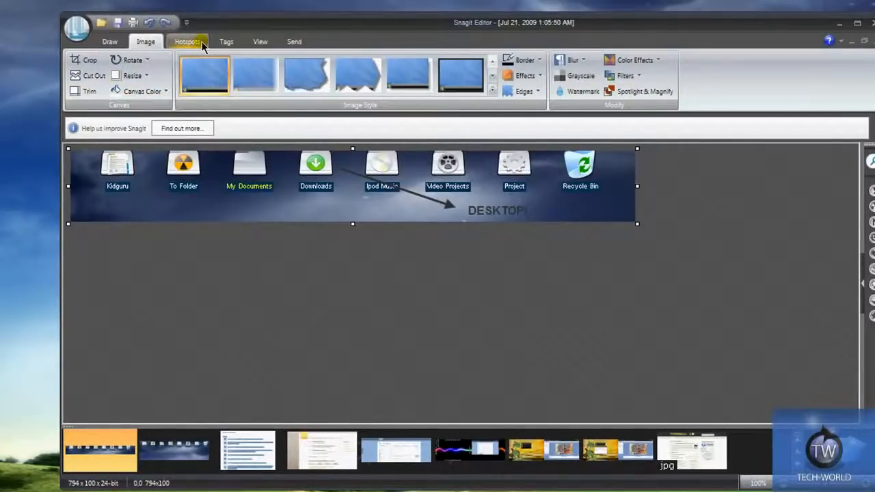
{"action": "left_click", "coordinate": [185, 41]}
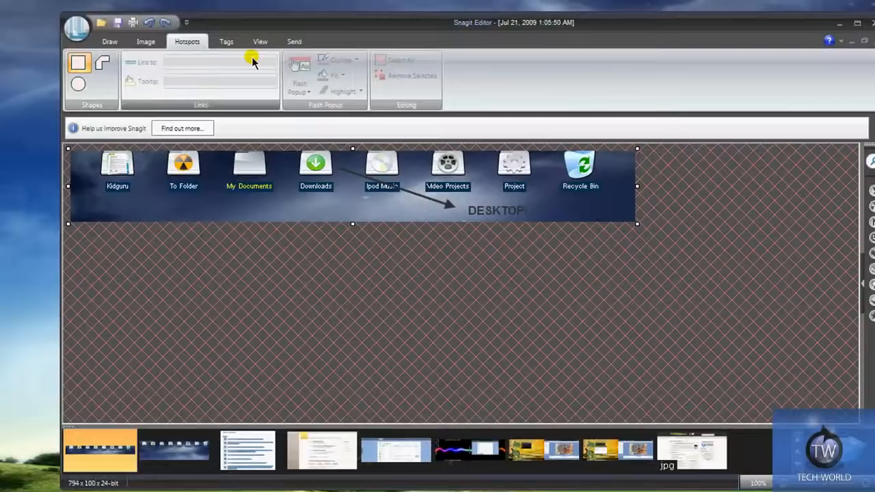
{"action": "mouse_move", "coordinate": [164, 98]}
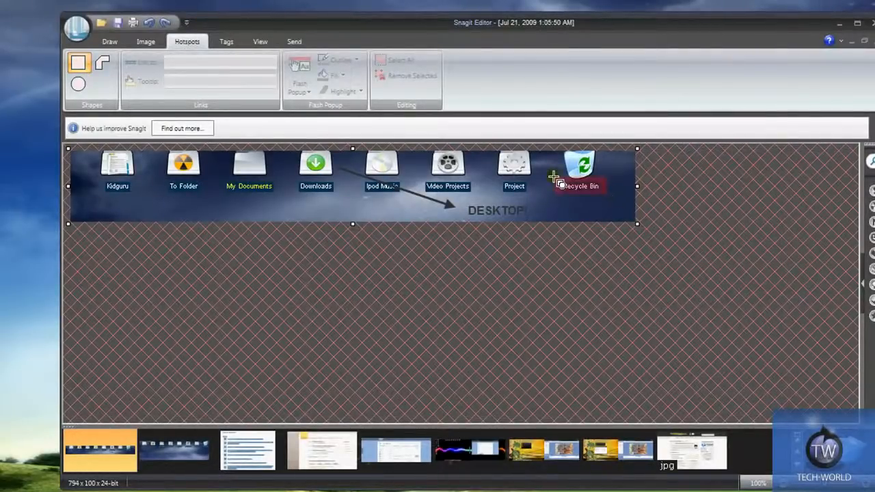
{"action": "left_click", "coordinate": [579, 170]}
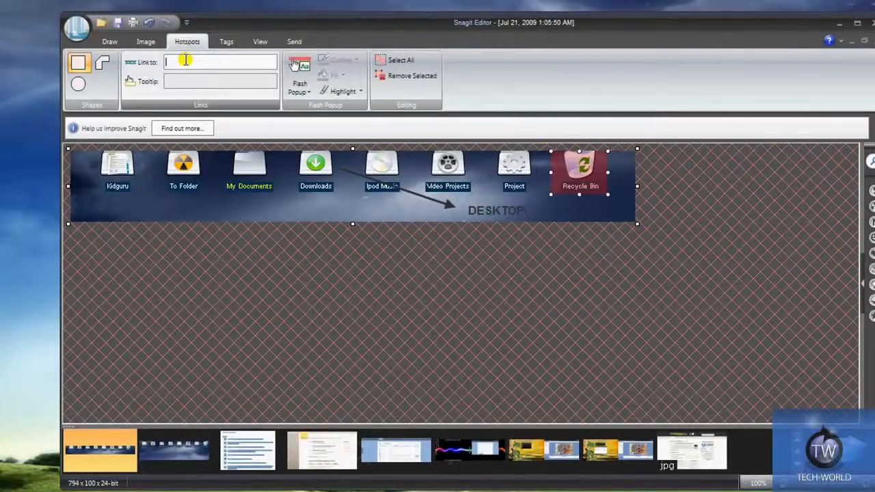
{"action": "type", "text": "http://www."}
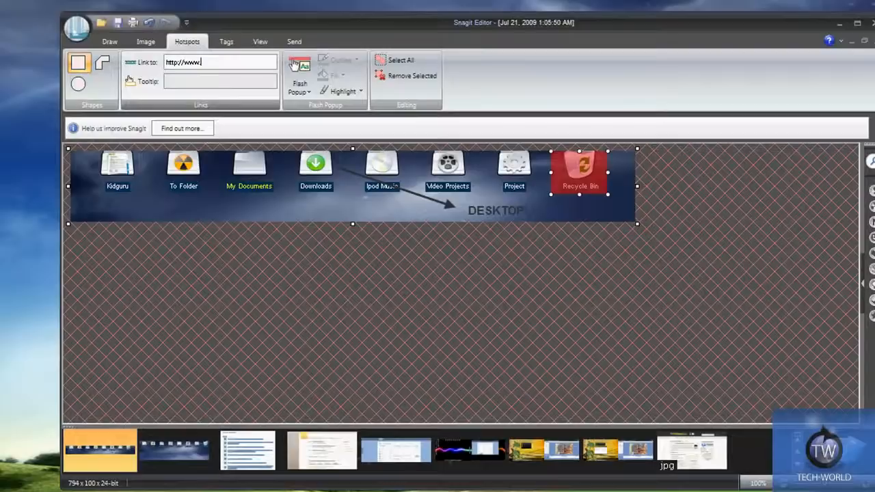
{"action": "type", "text": "adrianstech.com"}
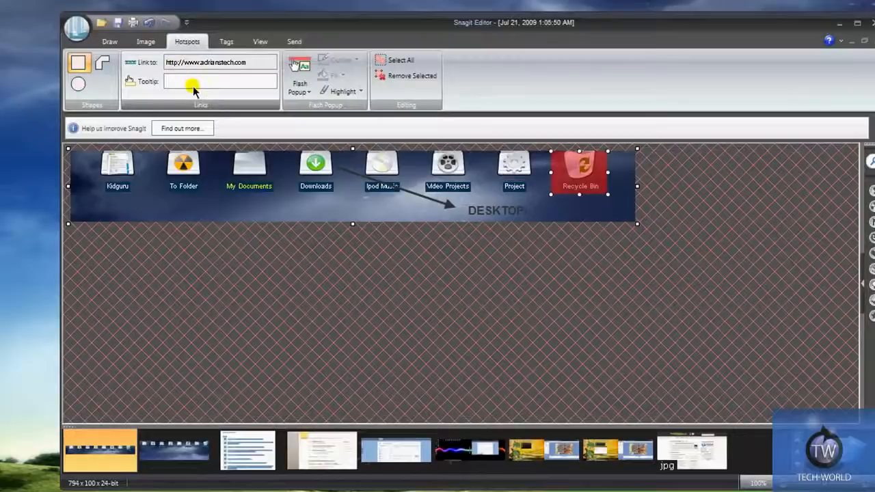
{"action": "left_click", "coordinate": [219, 80]}
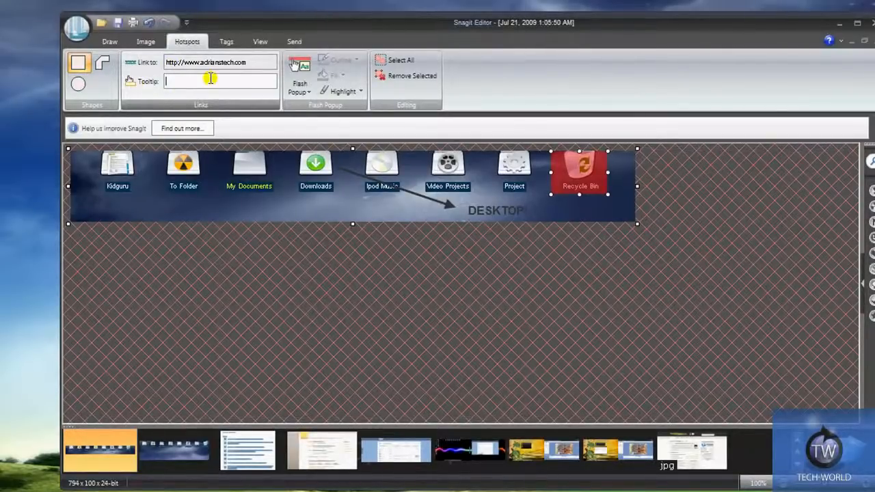
{"action": "type", "text": "MY SITE"}
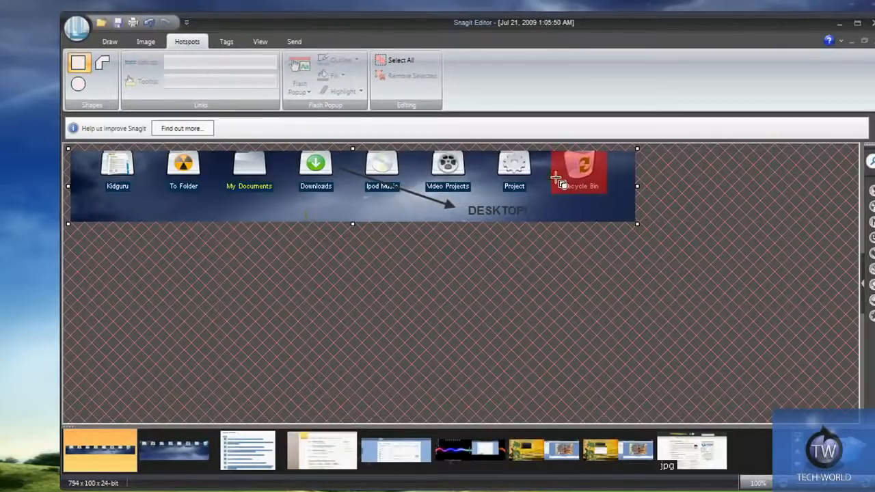
Step: Reselect the Recycle Bin hotspot and its MY SITE tooltip to check the link settings
{"action": "left_click", "coordinate": [578, 171]}
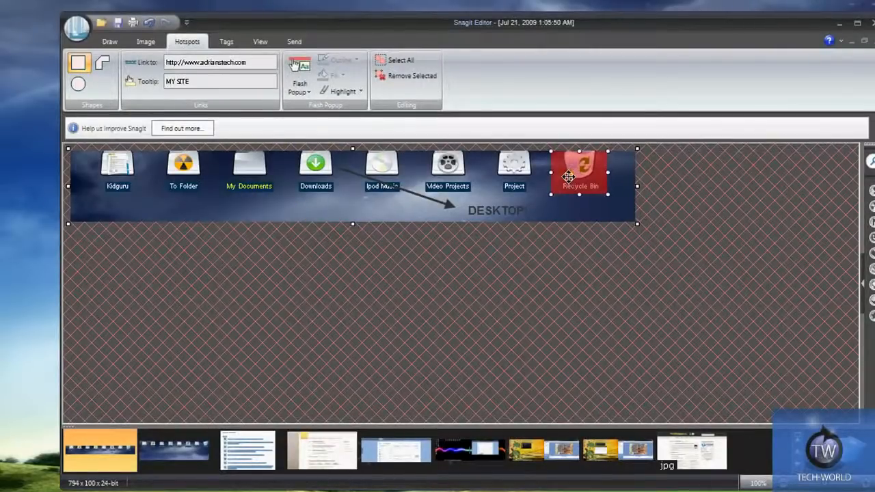
{"action": "triple_click", "coordinate": [219, 82]}
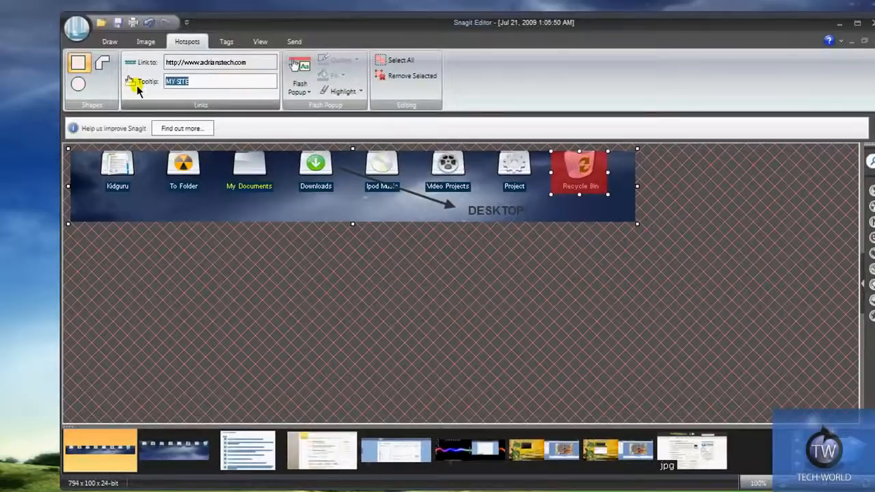
{"action": "right_click", "coordinate": [579, 171]}
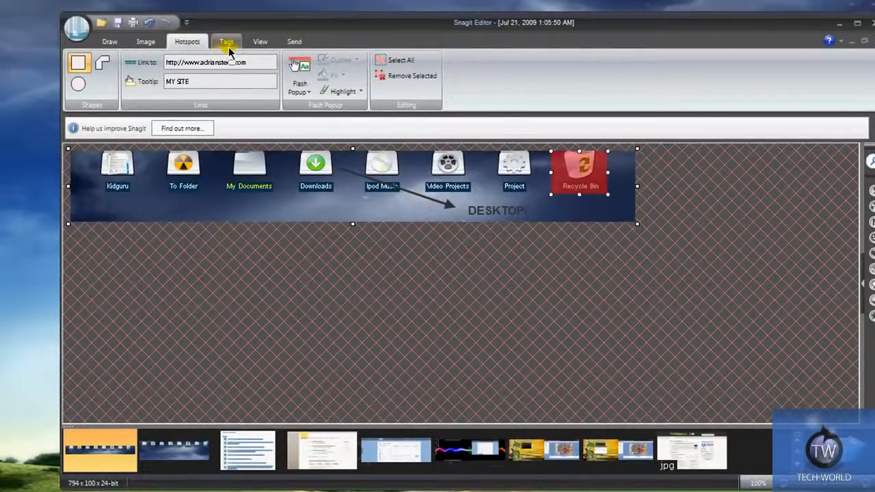
Step: Look over the capture's Tags options, then show the View tab's gridline, zoom and window options
{"action": "left_click", "coordinate": [227, 41]}
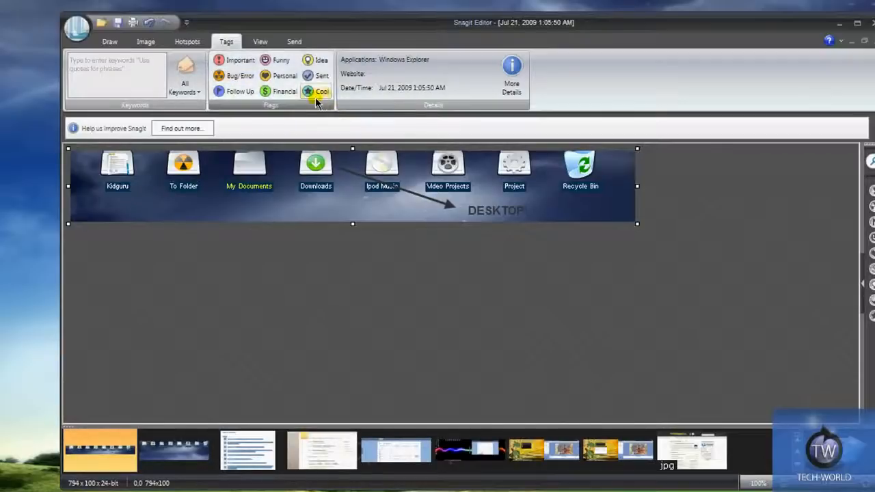
{"action": "mouse_move", "coordinate": [285, 90]}
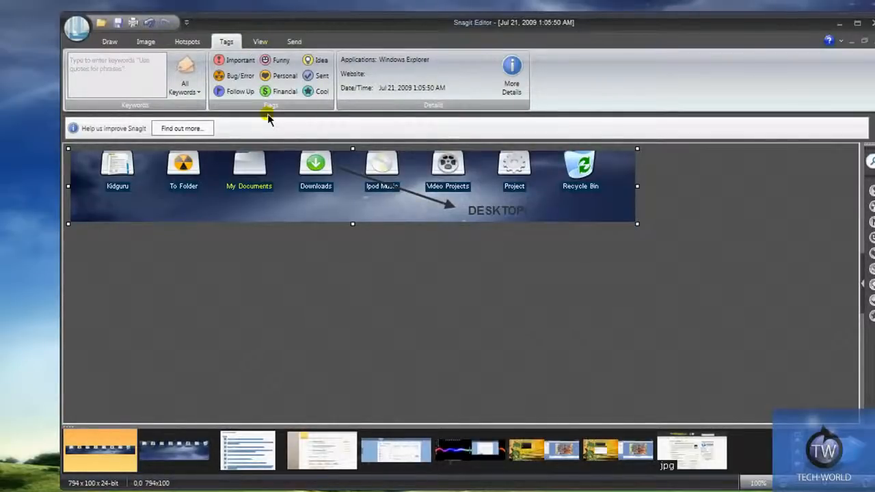
{"action": "left_click", "coordinate": [259, 41]}
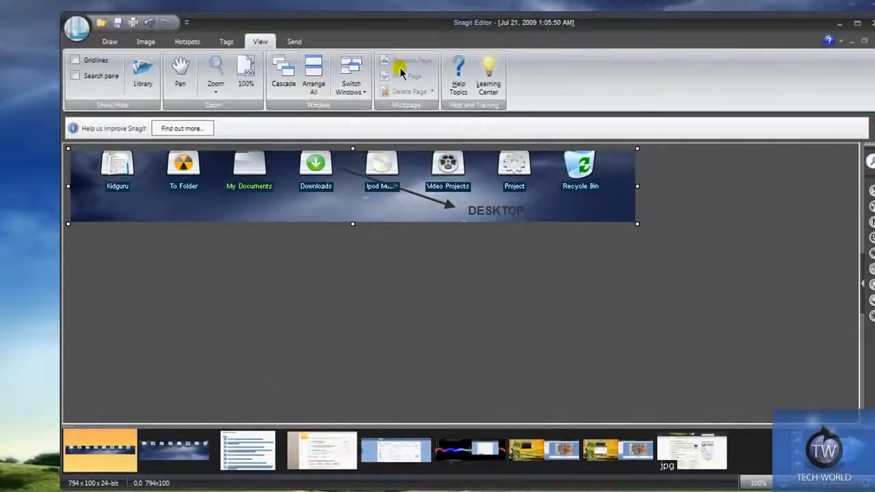
Step: Review the Send destinations and Accessories Manager, then return to the Draw tools
{"action": "left_click", "coordinate": [293, 41]}
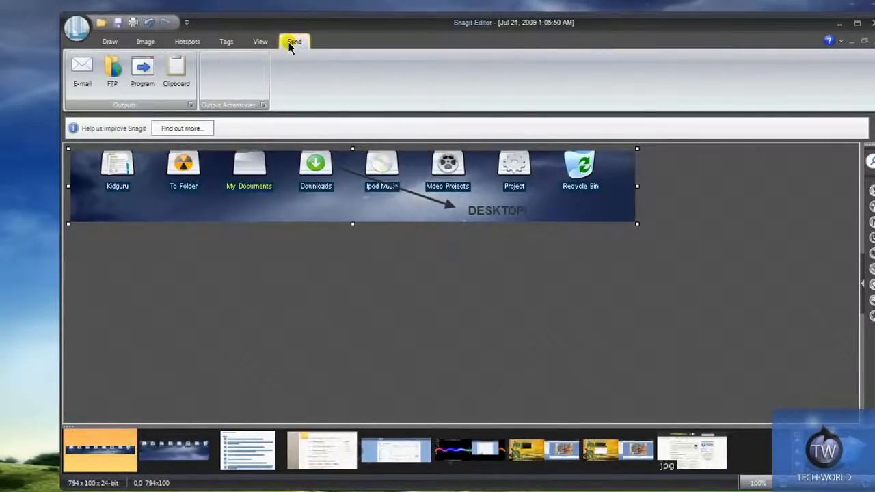
{"action": "left_click", "coordinate": [263, 103]}
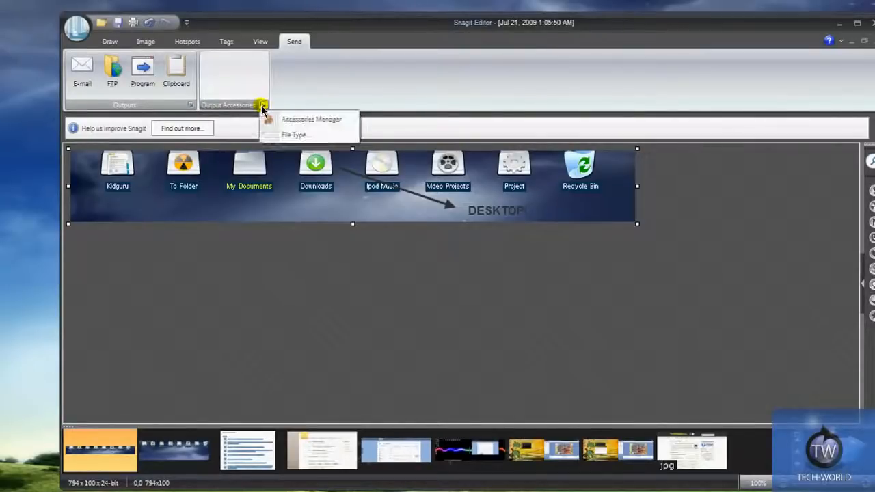
{"action": "mouse_move", "coordinate": [300, 101]}
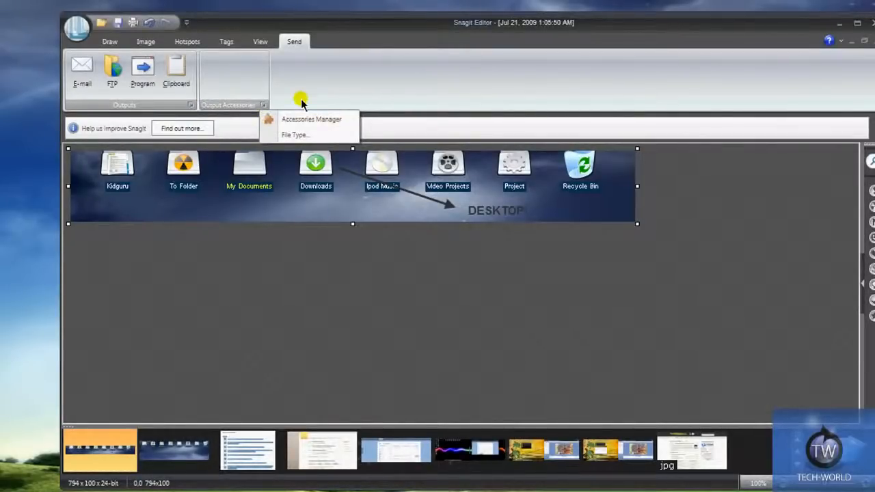
{"action": "left_click", "coordinate": [262, 103]}
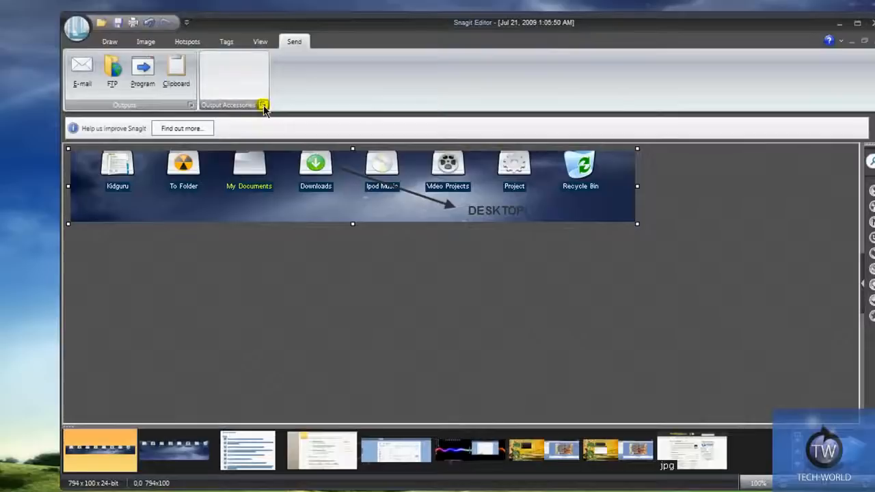
{"action": "left_click", "coordinate": [262, 104]}
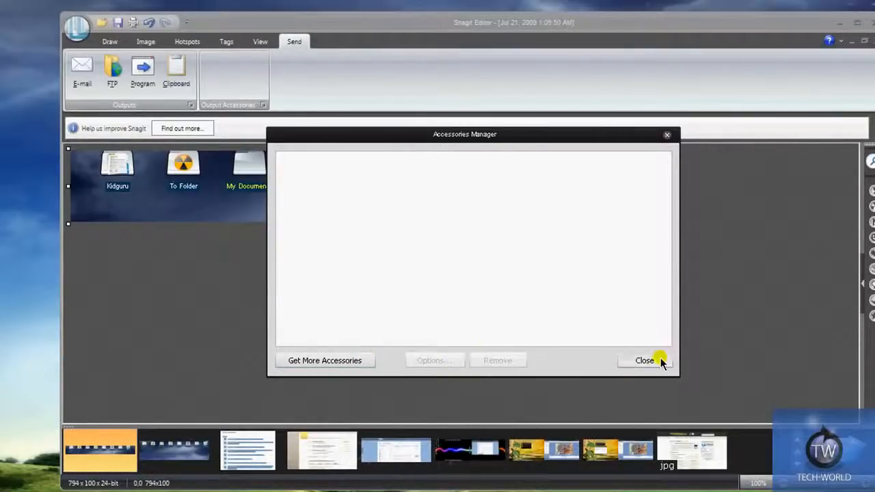
{"action": "left_click", "coordinate": [644, 361]}
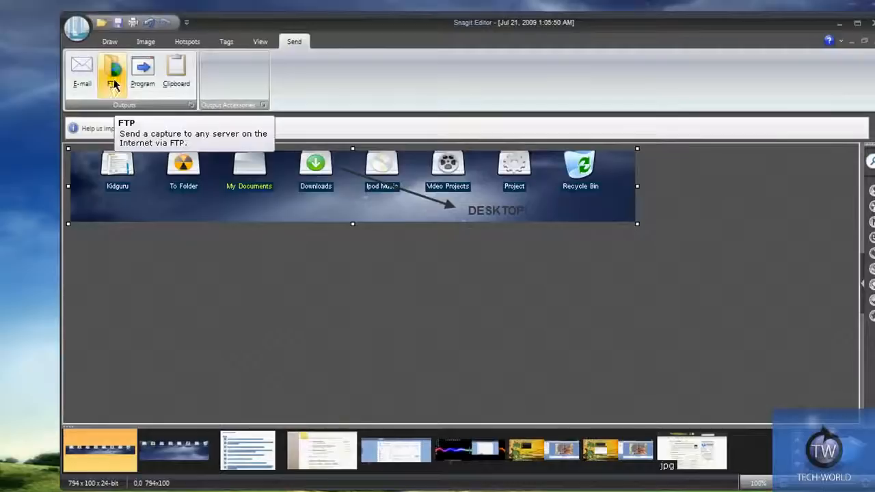
{"action": "mouse_move", "coordinate": [175, 71]}
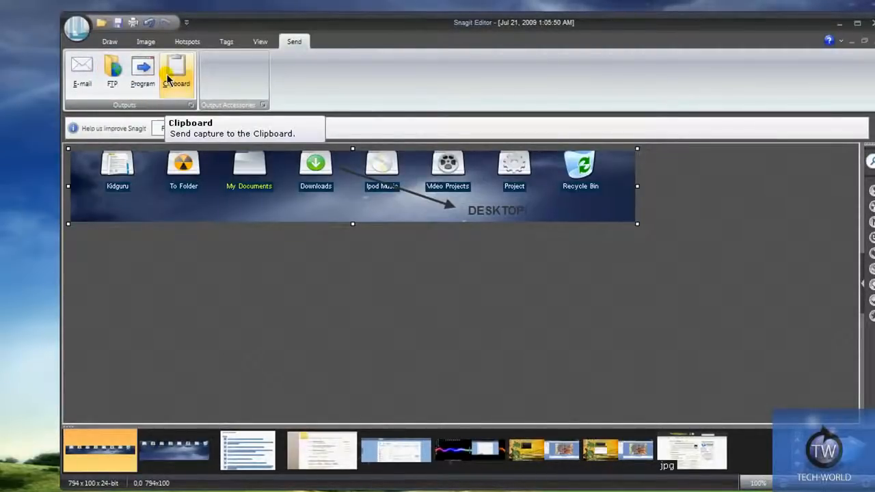
{"action": "mouse_move", "coordinate": [112, 71]}
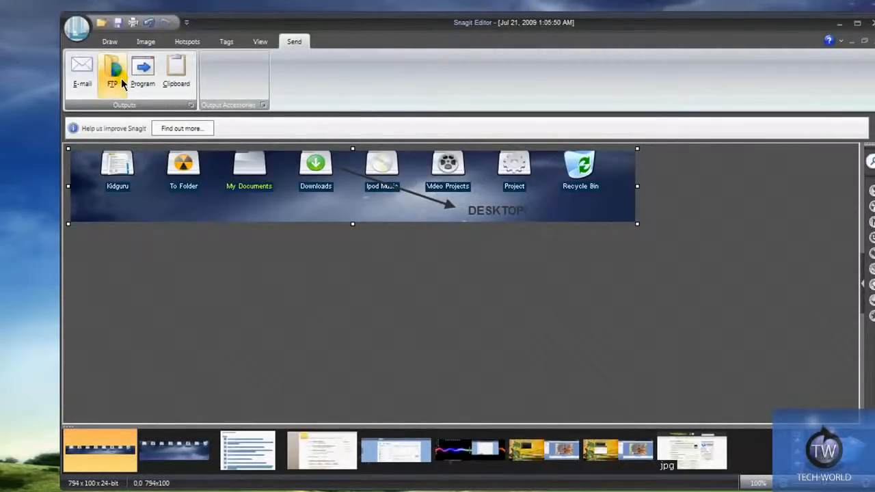
{"action": "mouse_move", "coordinate": [112, 71]}
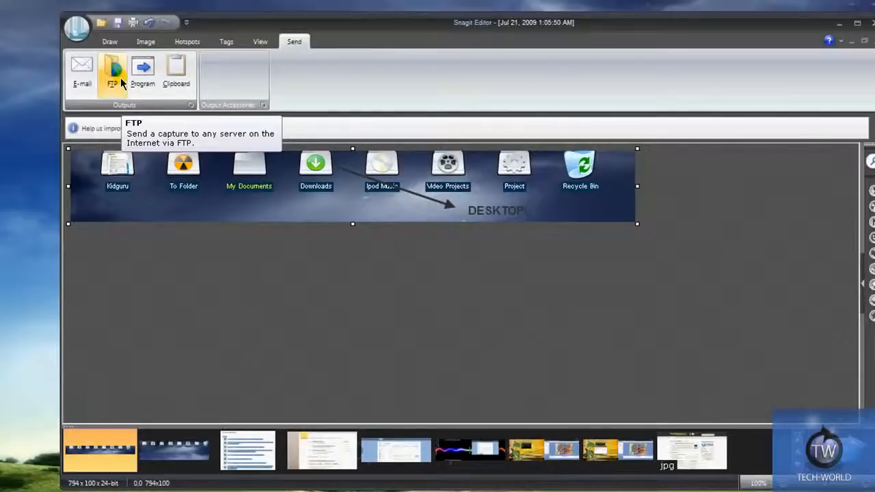
{"action": "mouse_move", "coordinate": [82, 69]}
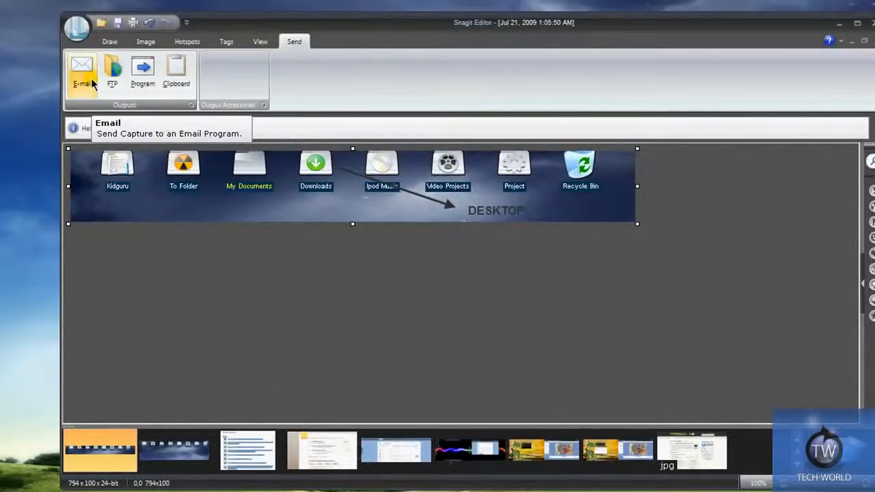
{"action": "mouse_move", "coordinate": [640, 244]}
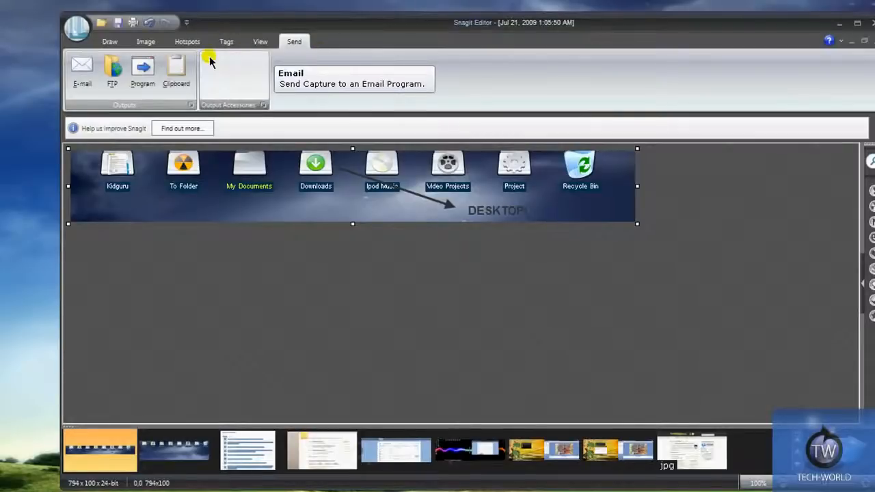
{"action": "left_click", "coordinate": [109, 41]}
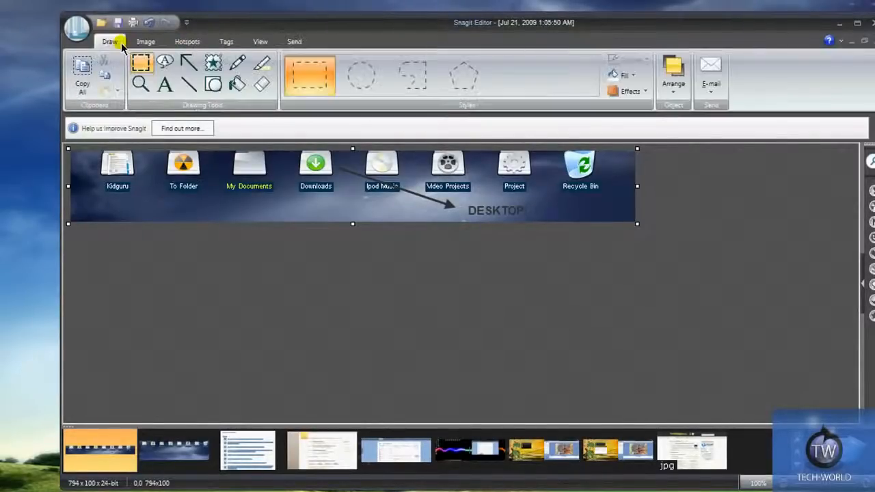